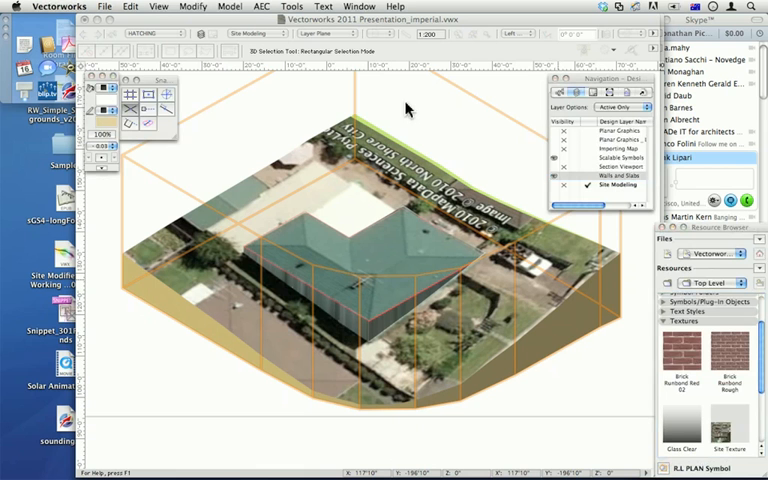
Show the Walls and Slabs layer in Top/Plan view, zoomed on the wall corner.
{"action": "left_click", "coordinate": [260, 32]}
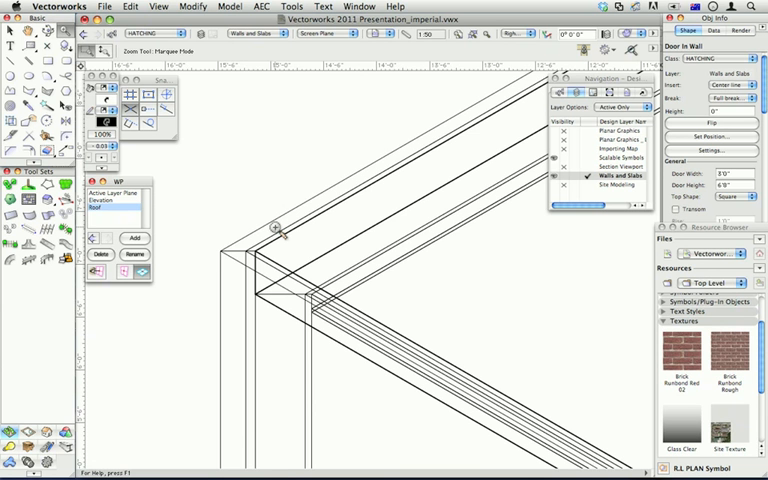
{"action": "mouse_move", "coordinate": [264, 38]}
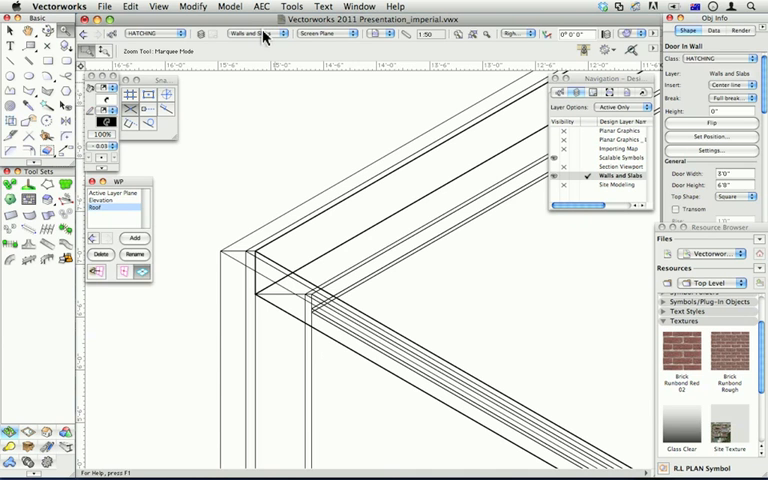
{"action": "mouse_move", "coordinate": [256, 32]}
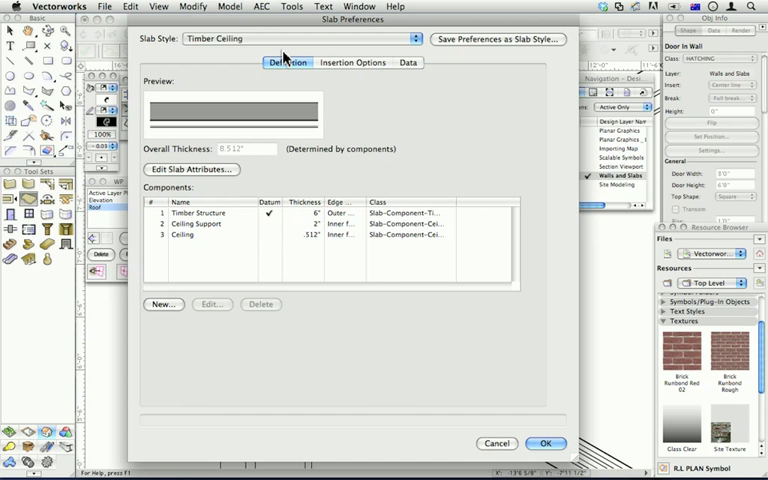
{"action": "mouse_move", "coordinate": [258, 180]}
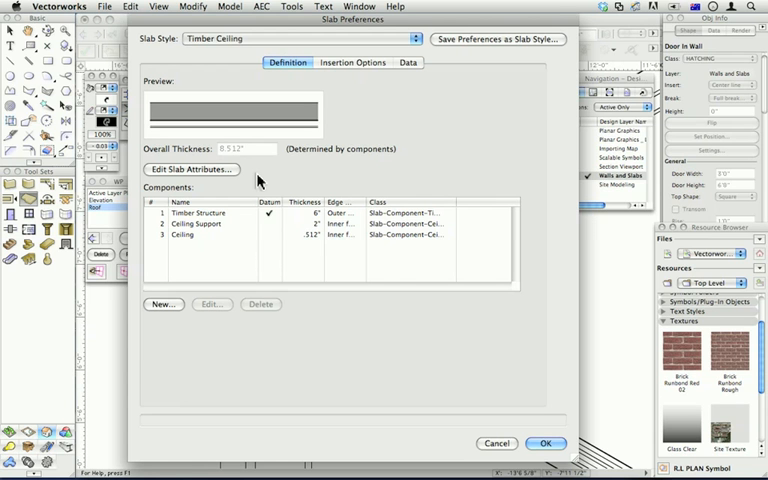
Select the Timber Structure component in the Timber Ceiling slab preferences.
{"action": "left_click", "coordinate": [198, 212]}
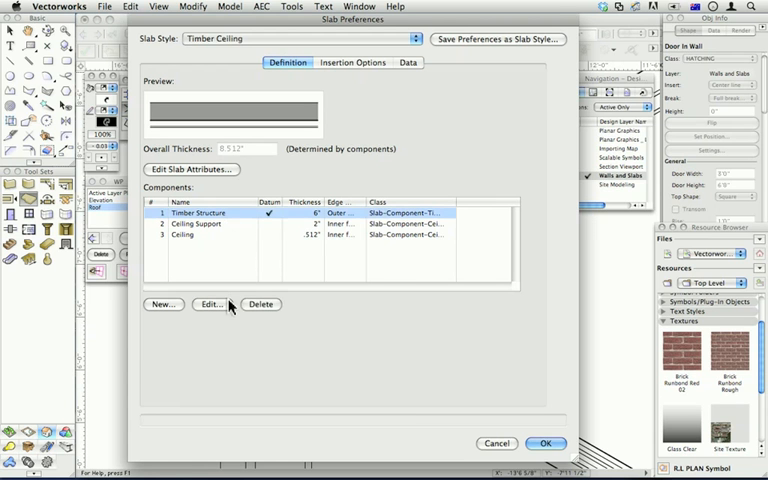
Edit the Timber Structure component and list its edge offset Auto-Bound options.
{"action": "left_click", "coordinate": [210, 304]}
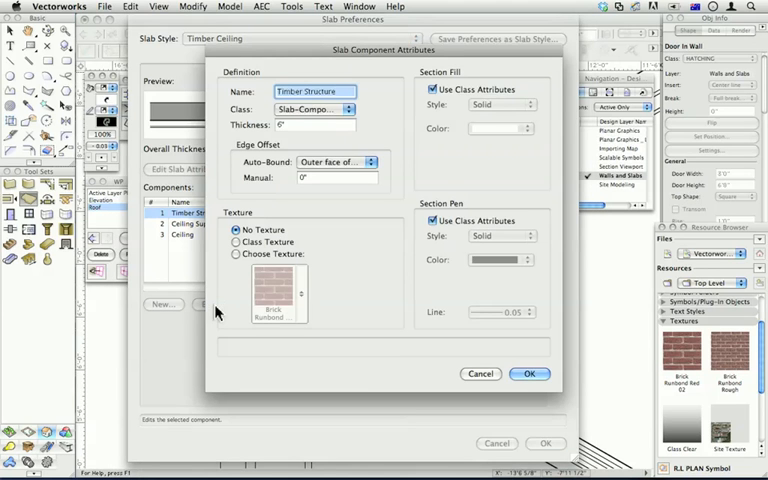
{"action": "left_click", "coordinate": [336, 162]}
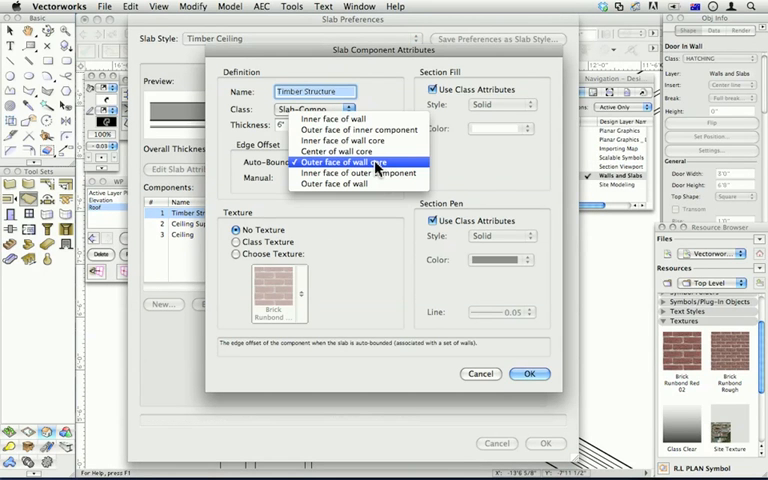
{"action": "mouse_move", "coordinate": [404, 168]}
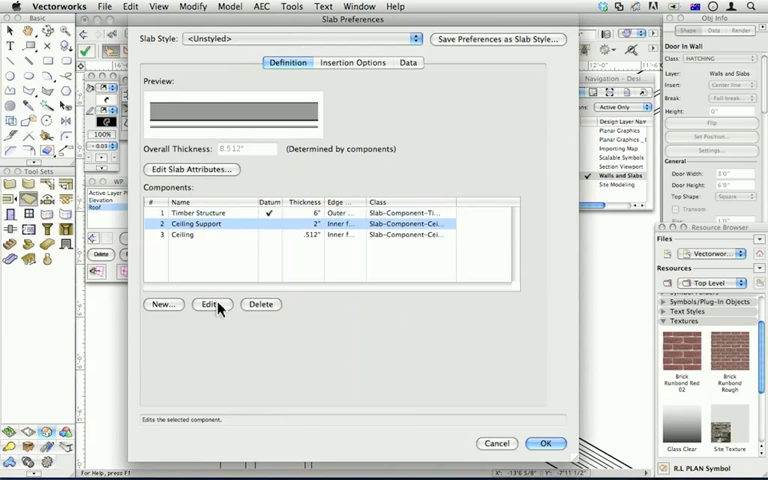
Review the Ceiling Support attributes with Auto-Bound set to Inner face and accept them.
{"action": "left_click", "coordinate": [210, 304]}
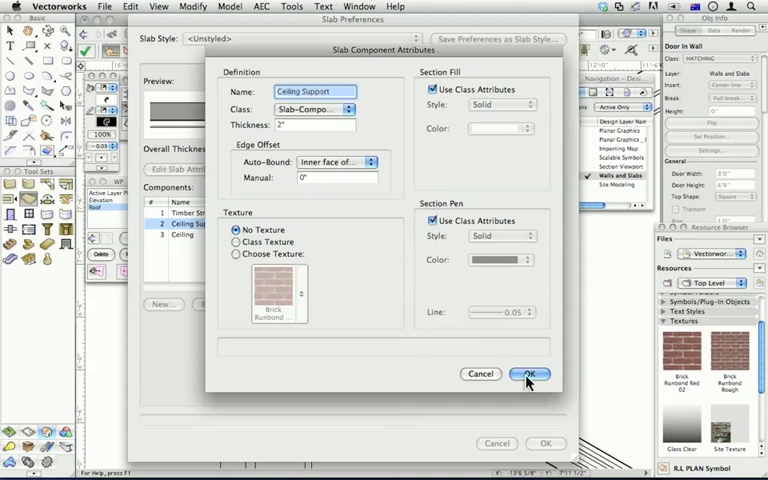
{"action": "left_click", "coordinate": [528, 372]}
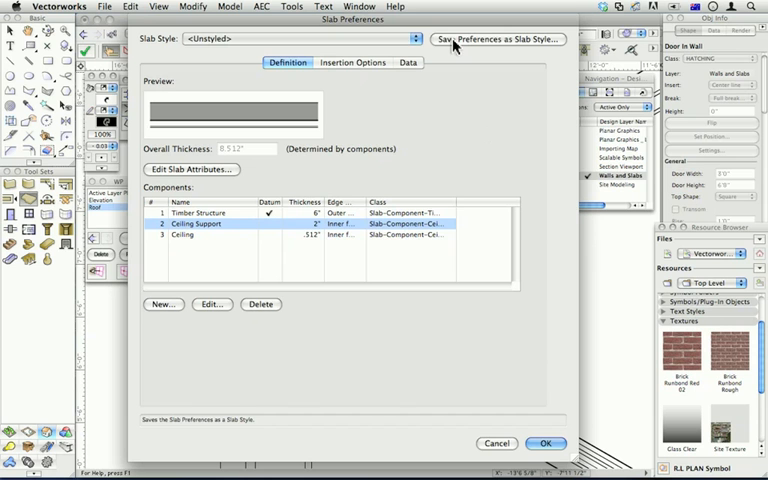
Save the edited slab preferences as the slab style named Timber Ceiling.
{"action": "left_click", "coordinate": [496, 40]}
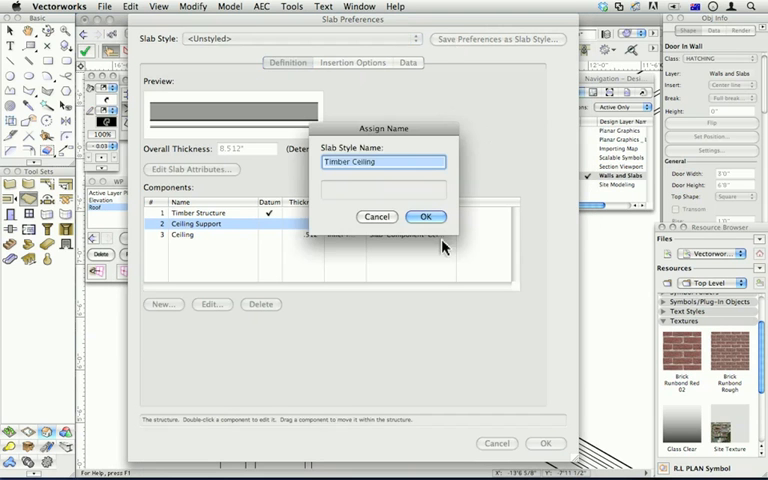
{"action": "left_click", "coordinate": [426, 216]}
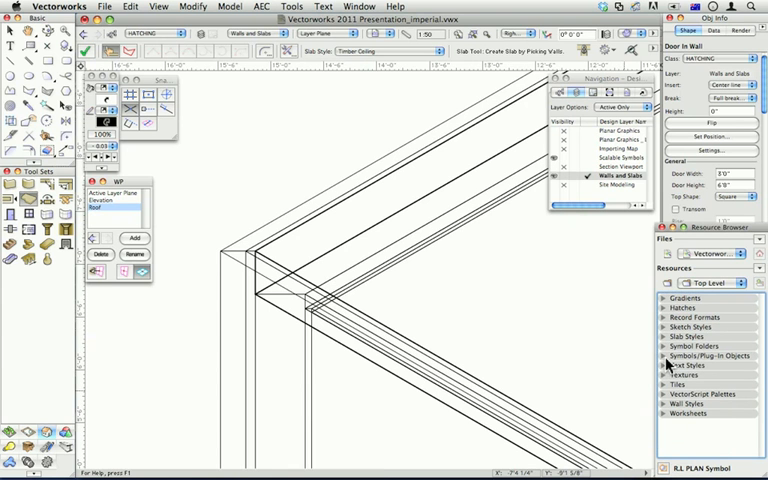
{"action": "mouse_move", "coordinate": [670, 344]}
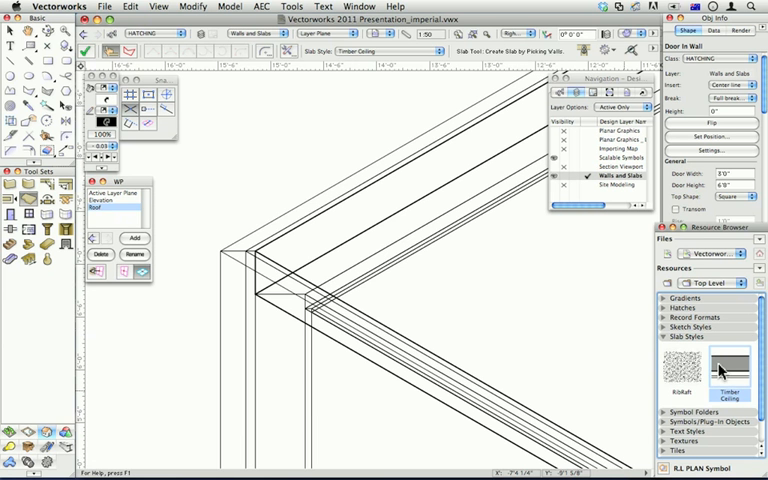
{"action": "mouse_move", "coordinate": [724, 376]}
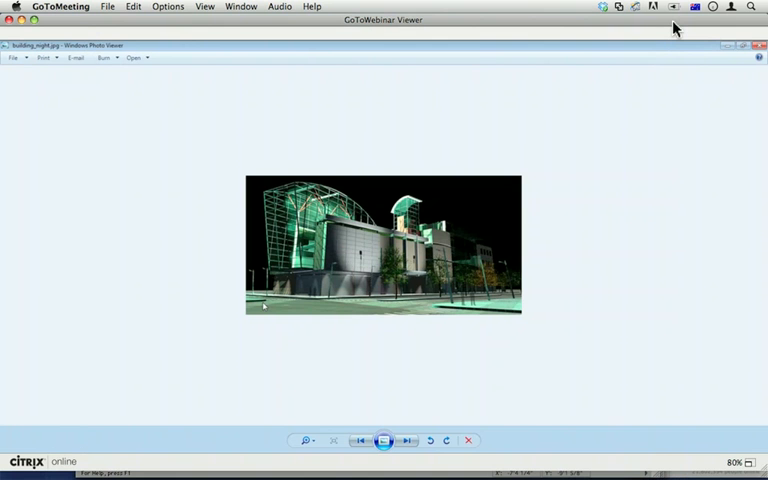
{"action": "mouse_move", "coordinate": [176, 170]}
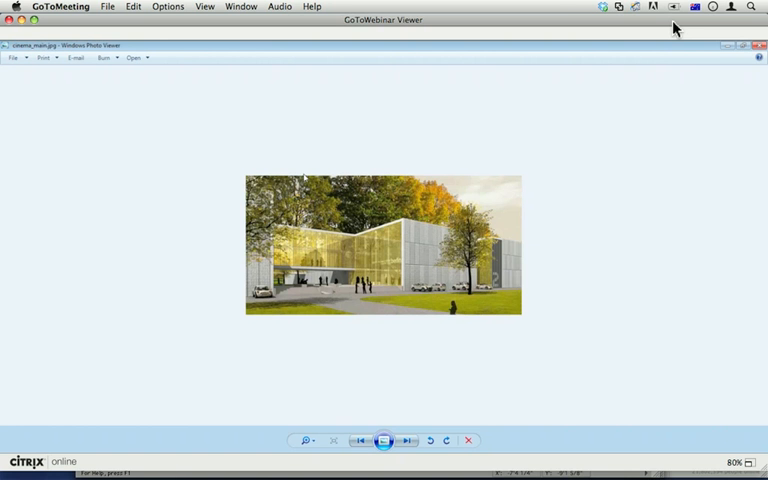
{"action": "mouse_move", "coordinate": [170, 84]}
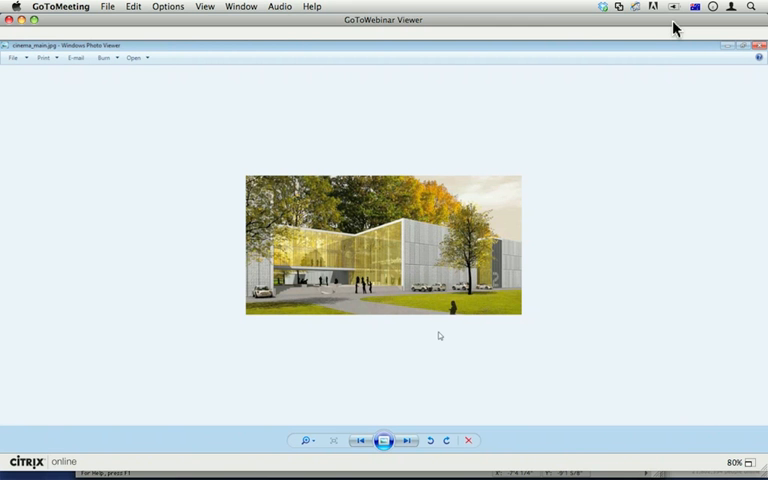
Advance to the daytime rendering of the glass building among autumn trees.
{"action": "left_click", "coordinate": [406, 440]}
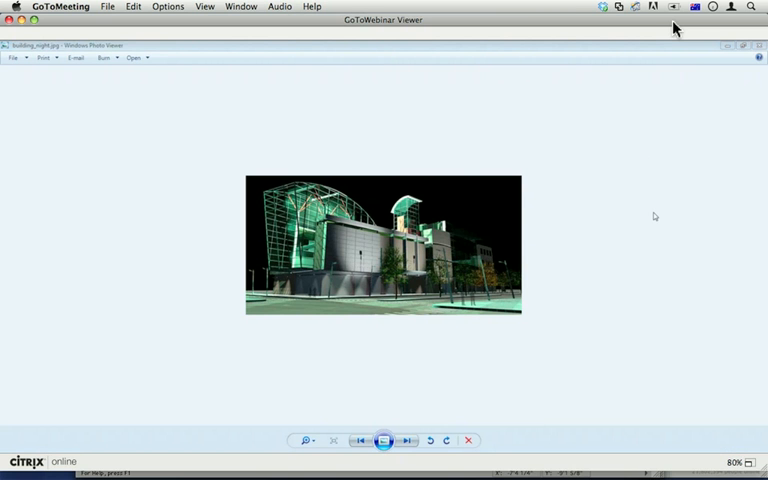
{"action": "mouse_move", "coordinate": [644, 164]}
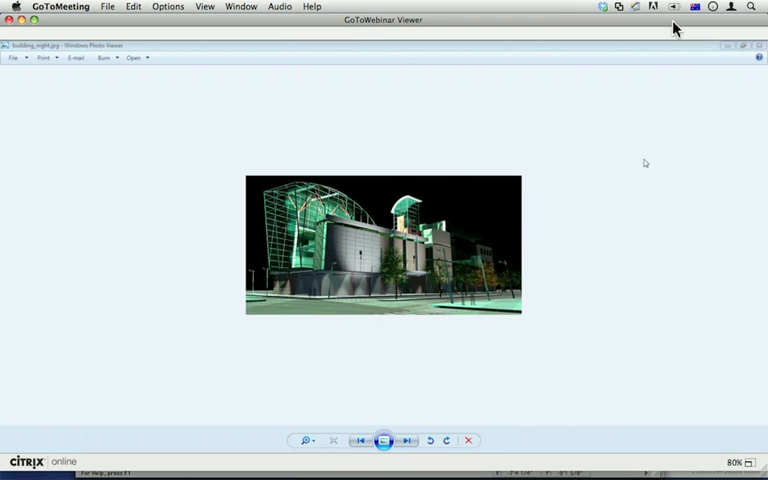
{"action": "mouse_move", "coordinate": [644, 144]}
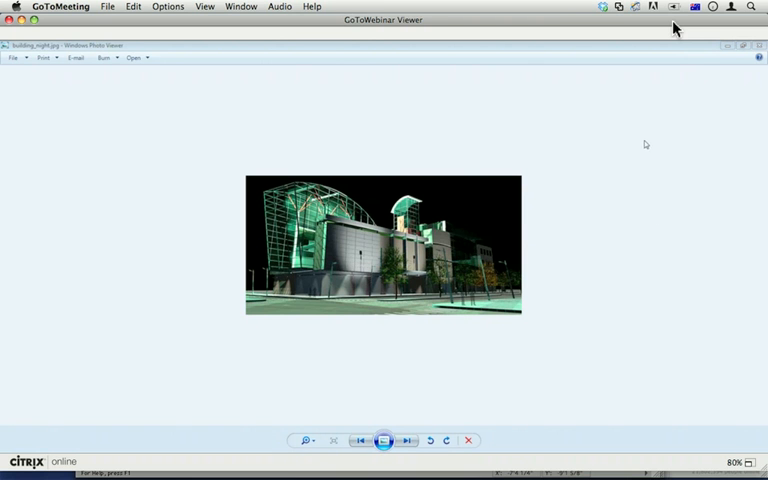
{"action": "mouse_move", "coordinate": [502, 244]}
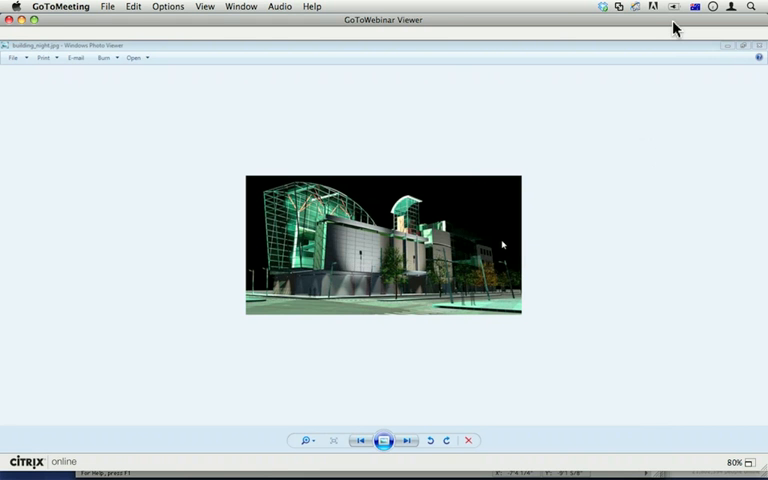
{"action": "mouse_move", "coordinate": [530, 244]}
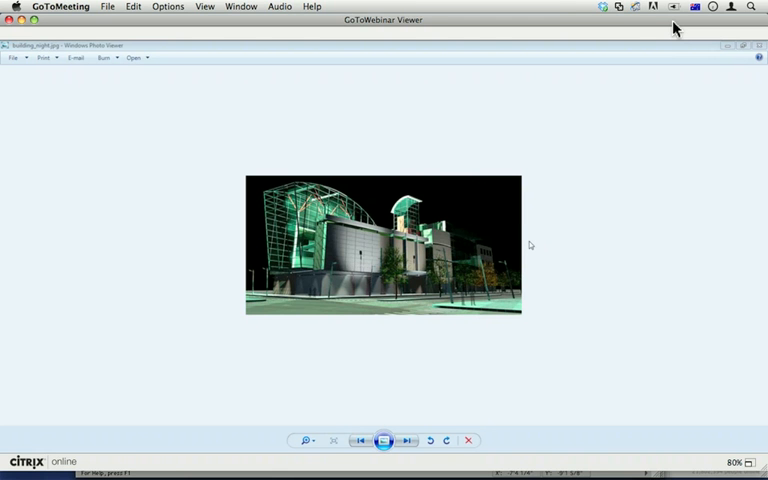
{"action": "mouse_move", "coordinate": [524, 250]}
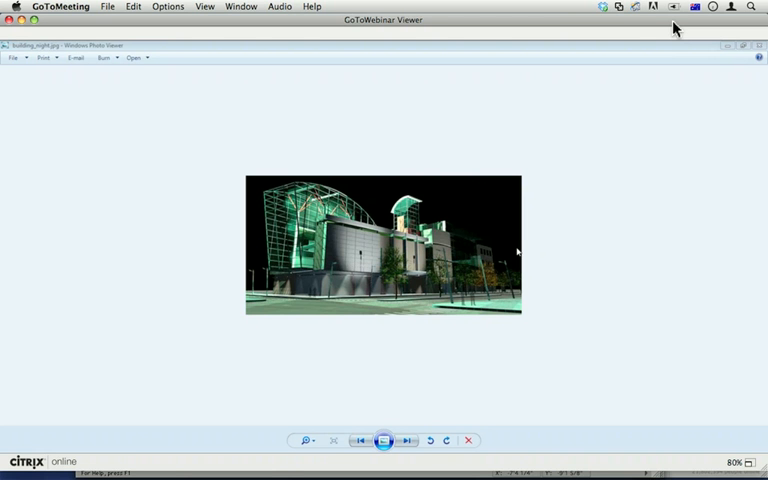
{"action": "mouse_move", "coordinate": [366, 412]}
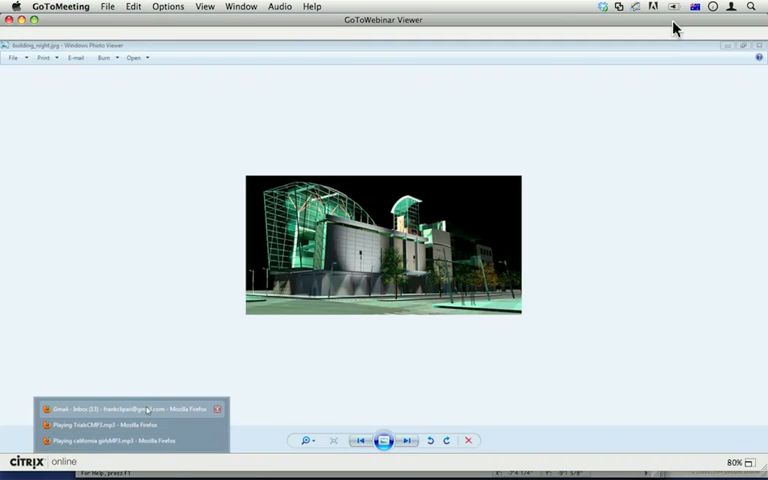
Bring the Firefox browser window to the front from the taskbar.
{"action": "left_click", "coordinate": [130, 408]}
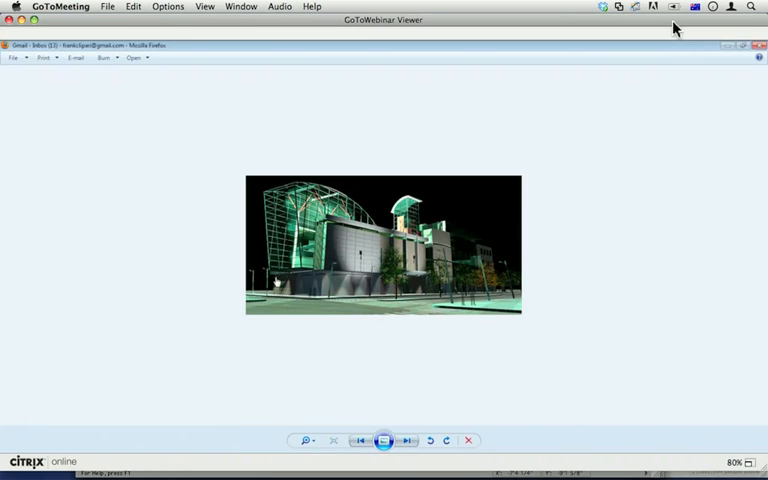